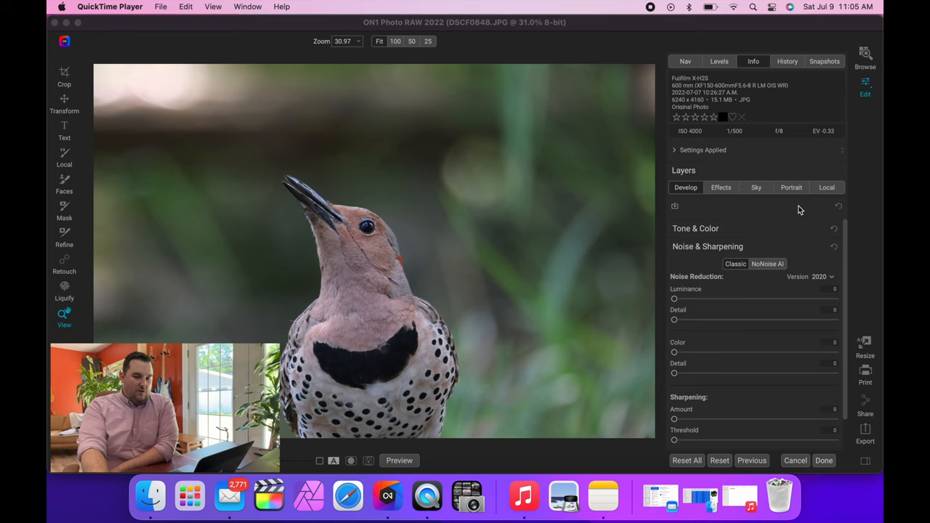
pyautogui.moveTo(862, 55)
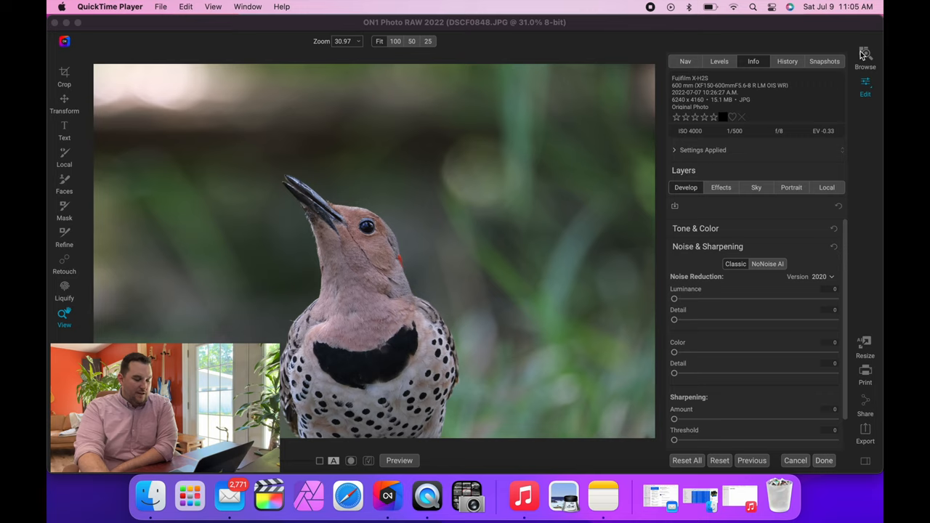
# Switch to the Browse module and scroll the catalog to find the northern flicker photo.
pyautogui.click(865, 57)
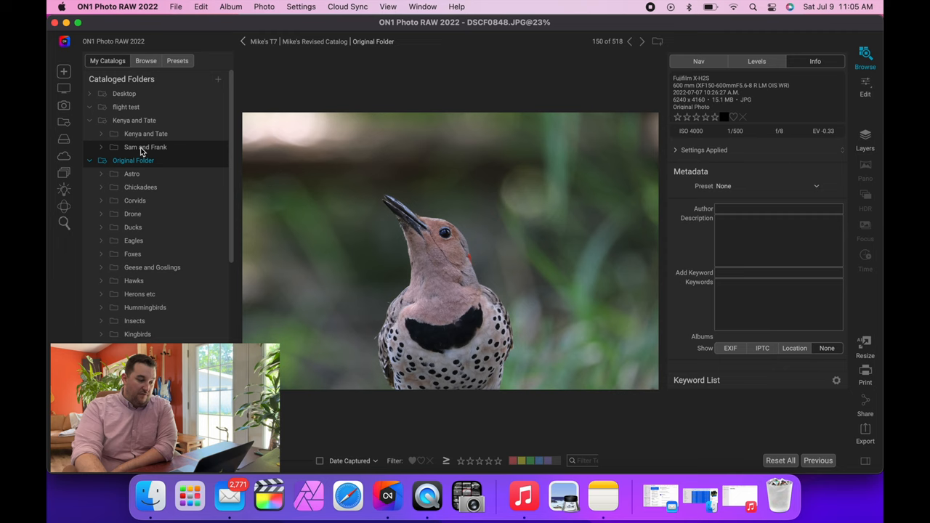
pyautogui.scroll(-3)
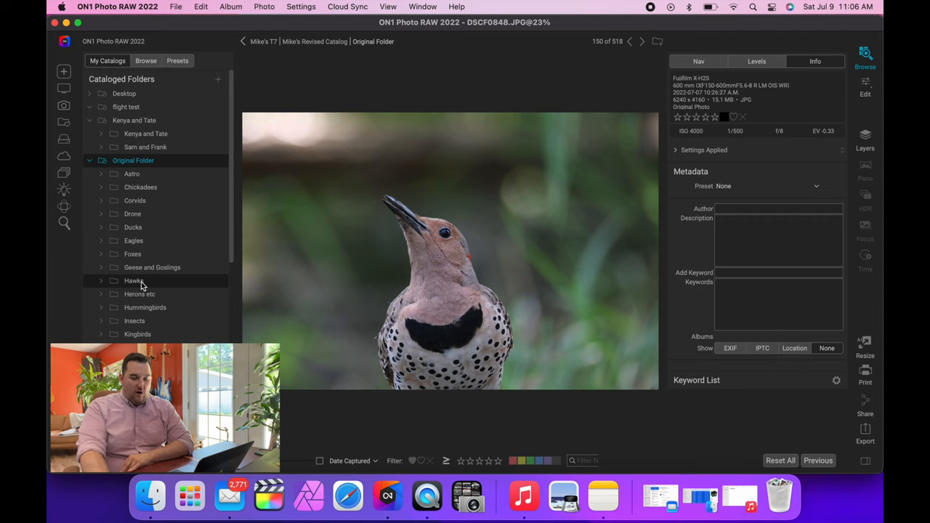
pyautogui.moveTo(541, 138)
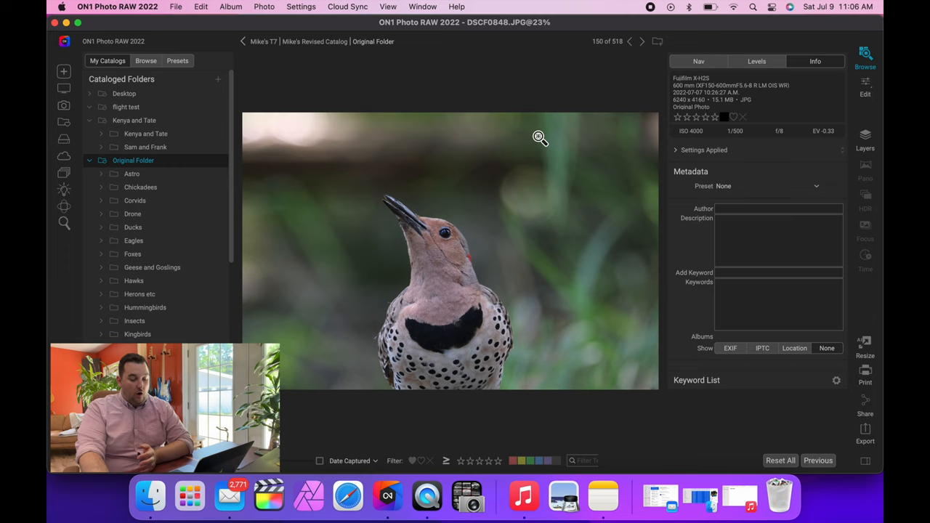
pyautogui.moveTo(506, 408)
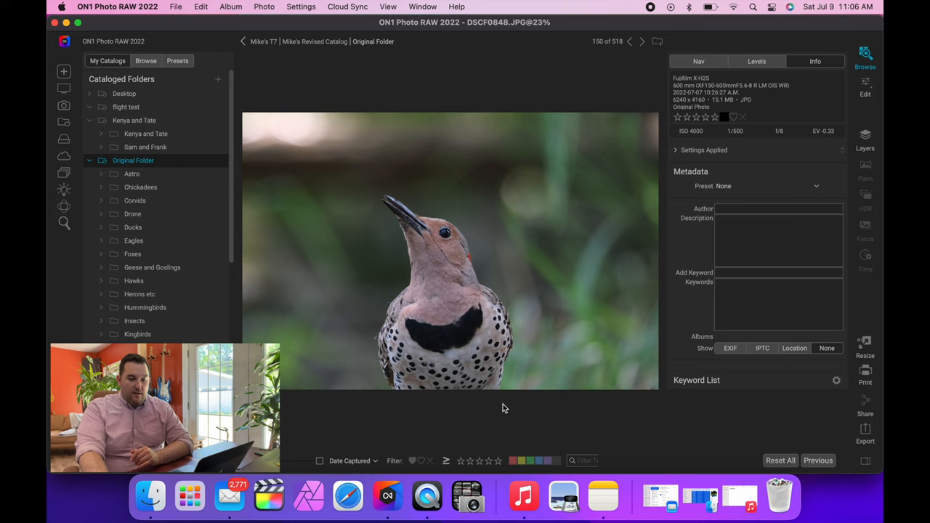
pyautogui.moveTo(338, 269)
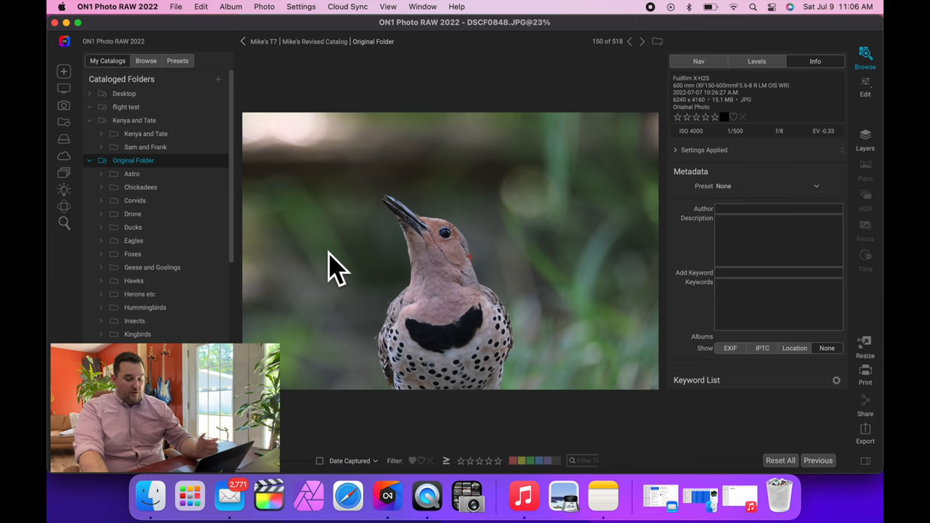
# Reopen the northern flicker photo in the Edit module, showing noise and sharpening settings.
pyautogui.click(865, 89)
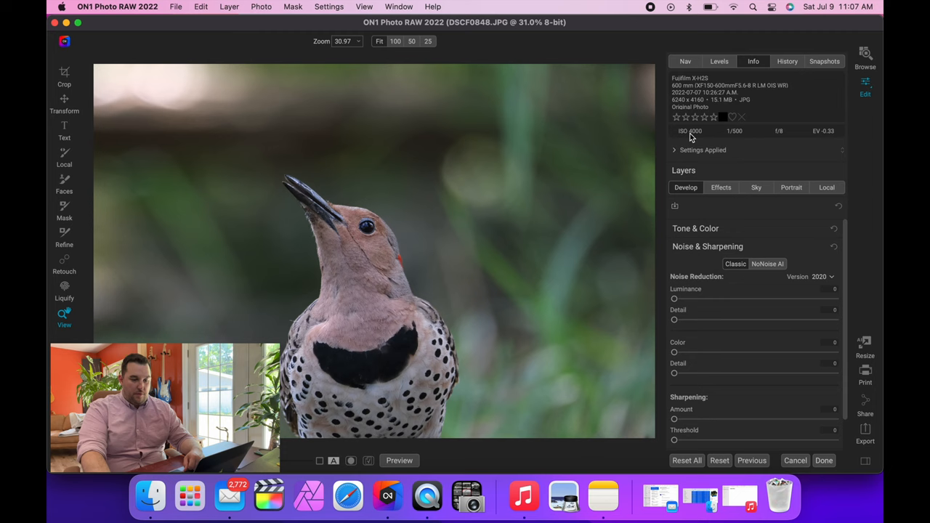
pyautogui.moveTo(394, 272)
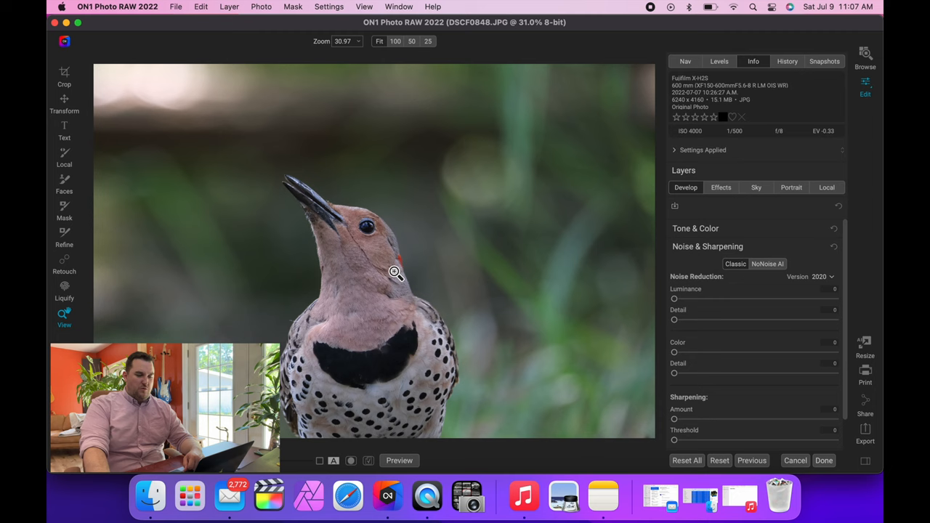
pyautogui.moveTo(791, 138)
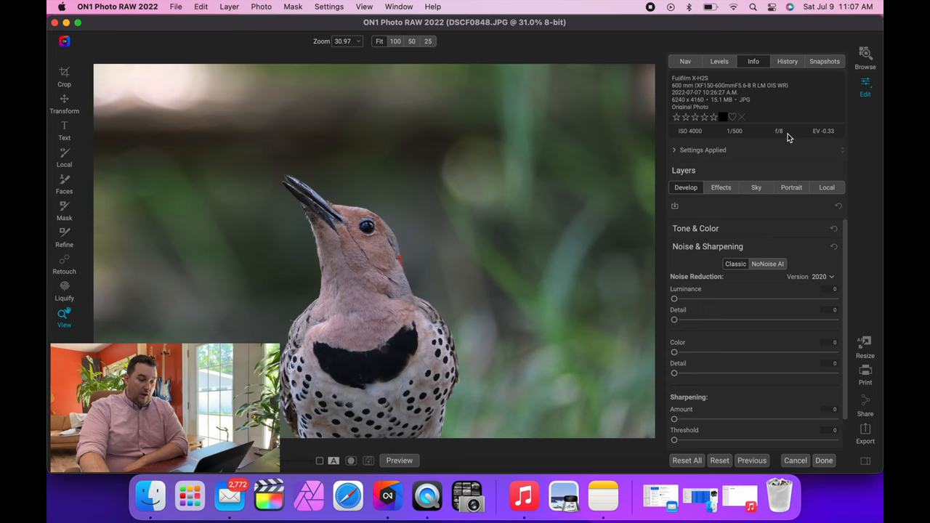
pyautogui.moveTo(744, 242)
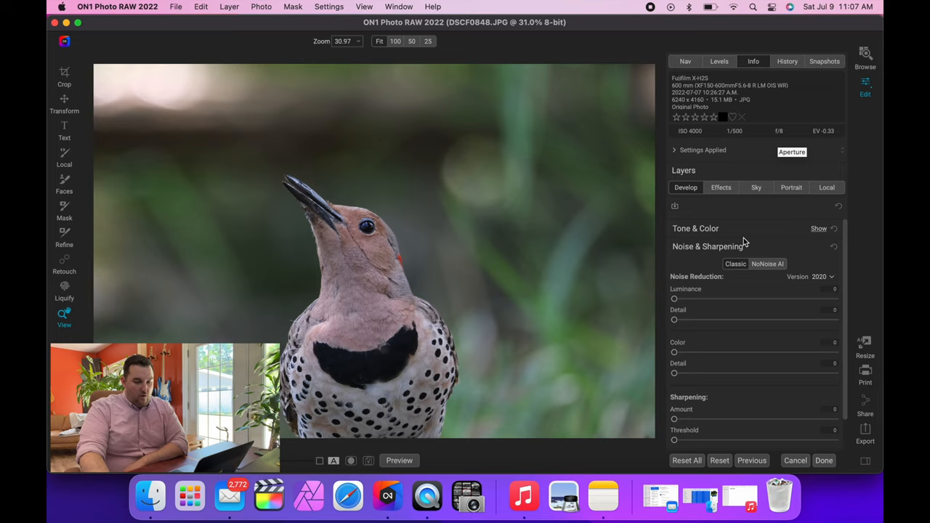
# Enable NoNoise AI, compare across the bird's head with the split preview, and set Enhance Detail to 23.
pyautogui.click(768, 264)
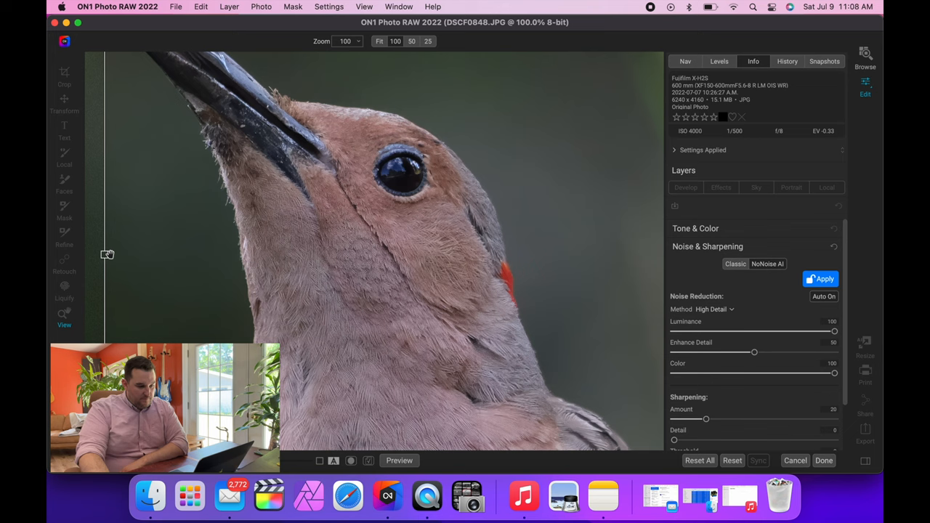
pyautogui.moveTo(104, 254); pyautogui.dragTo(354, 254)
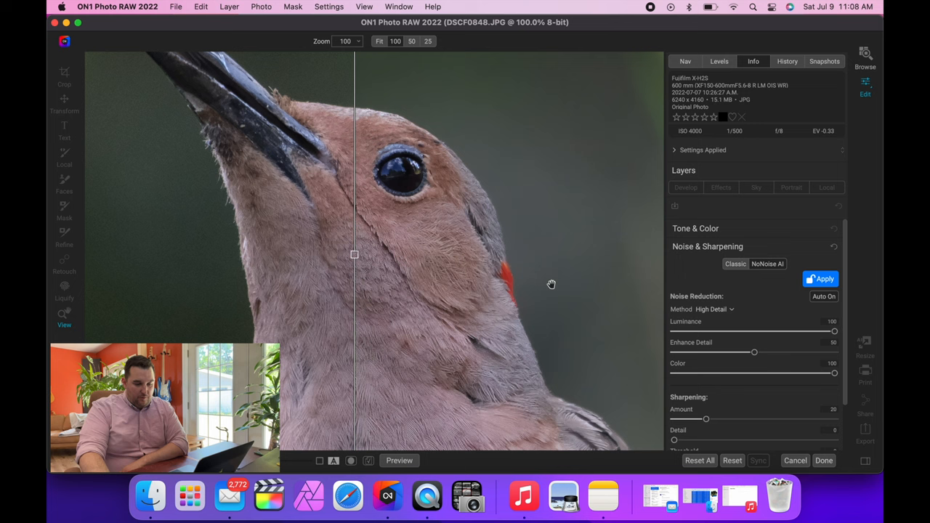
pyautogui.moveTo(354, 254); pyautogui.dragTo(419, 254)
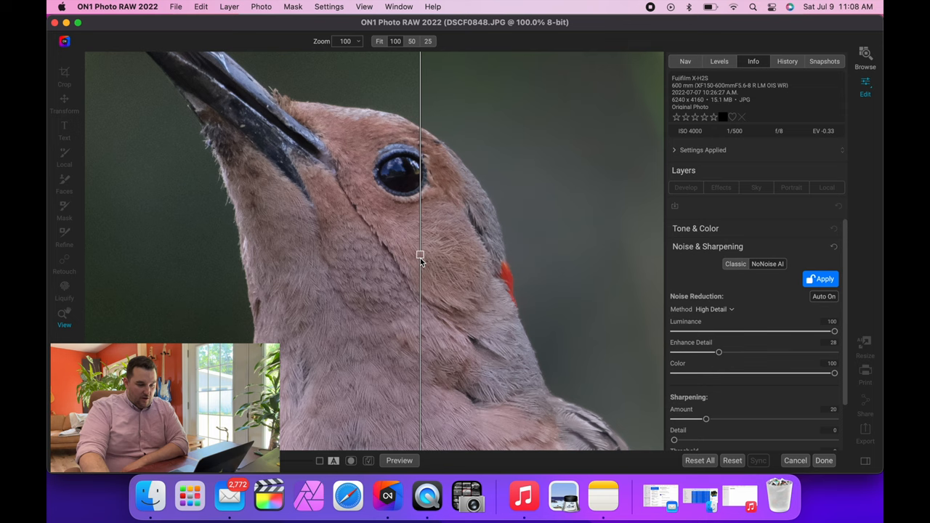
pyautogui.moveTo(719, 352); pyautogui.dragTo(678, 351)
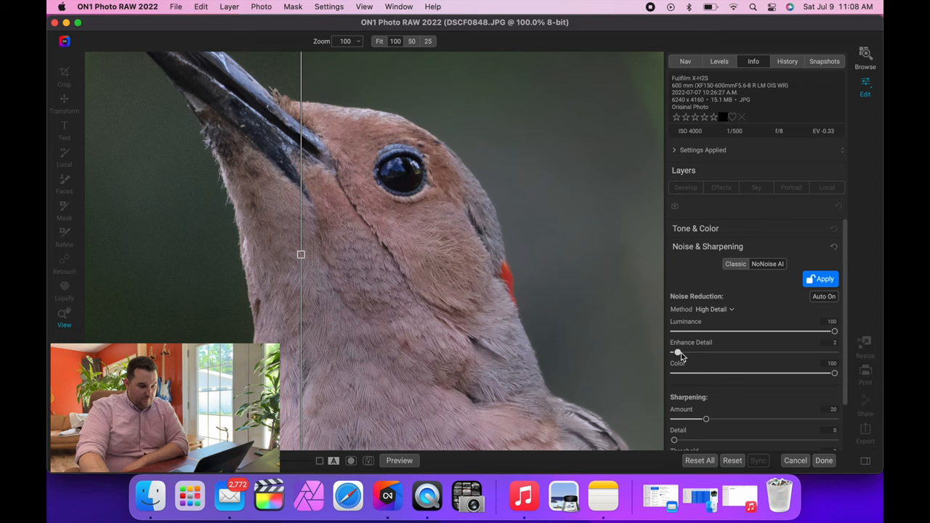
pyautogui.moveTo(678, 353); pyautogui.dragTo(711, 353)
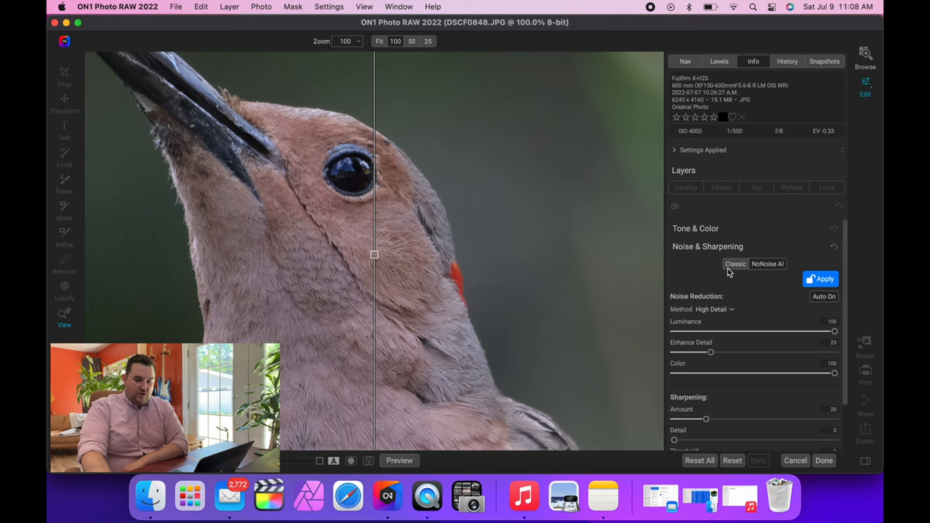
pyautogui.moveTo(780, 275)
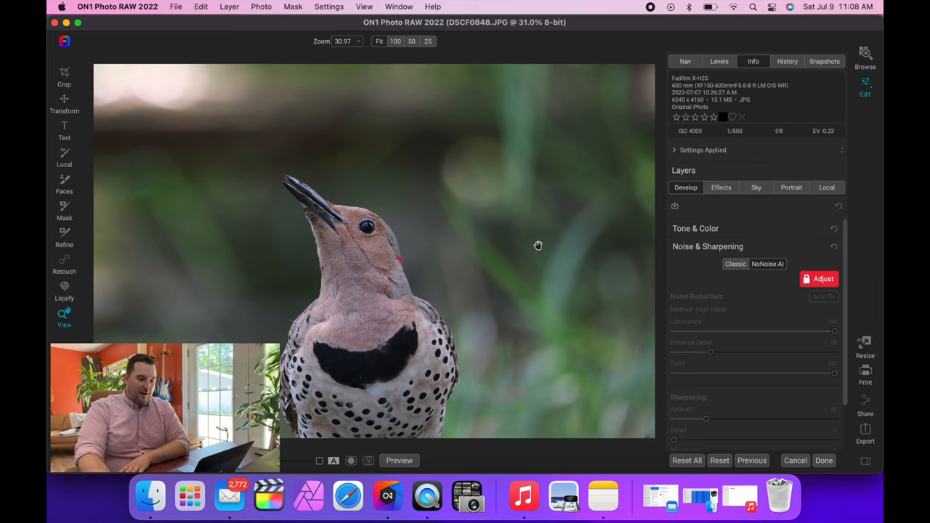
pyautogui.moveTo(833, 264)
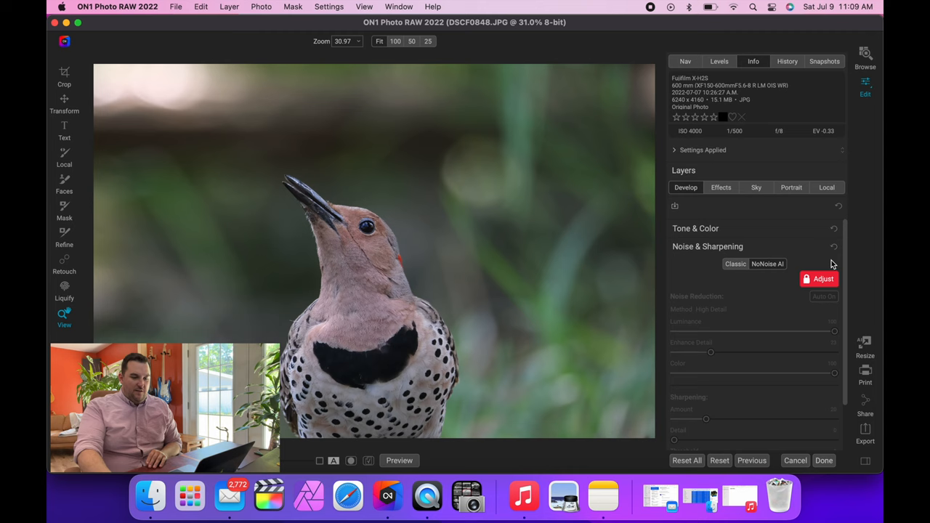
pyautogui.moveTo(430, 199)
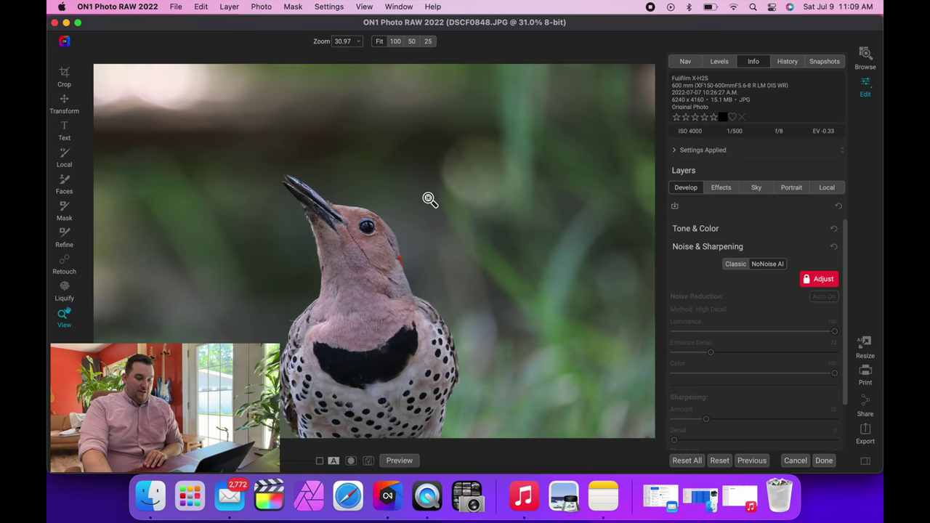
# In Tone & Color, set Contrast to 21 and Highlights to -30.
pyautogui.click(695, 228)
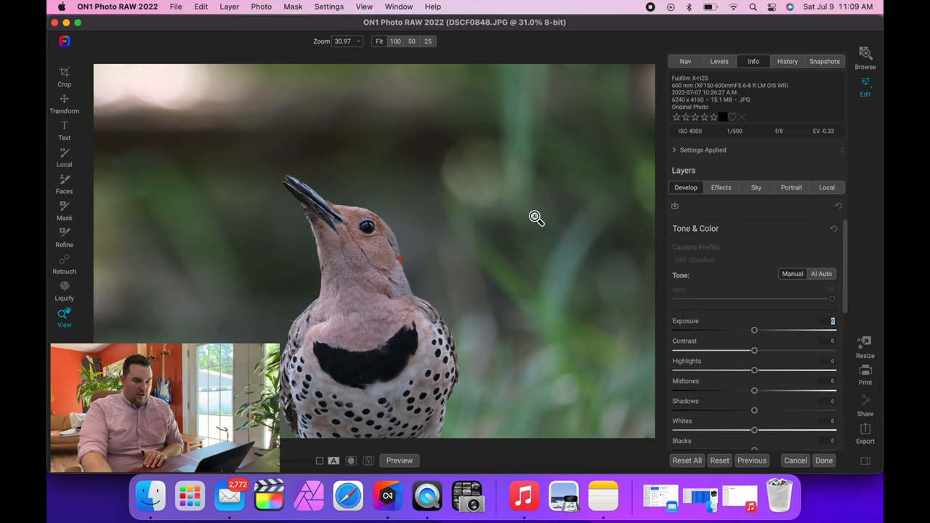
pyautogui.moveTo(851, 322)
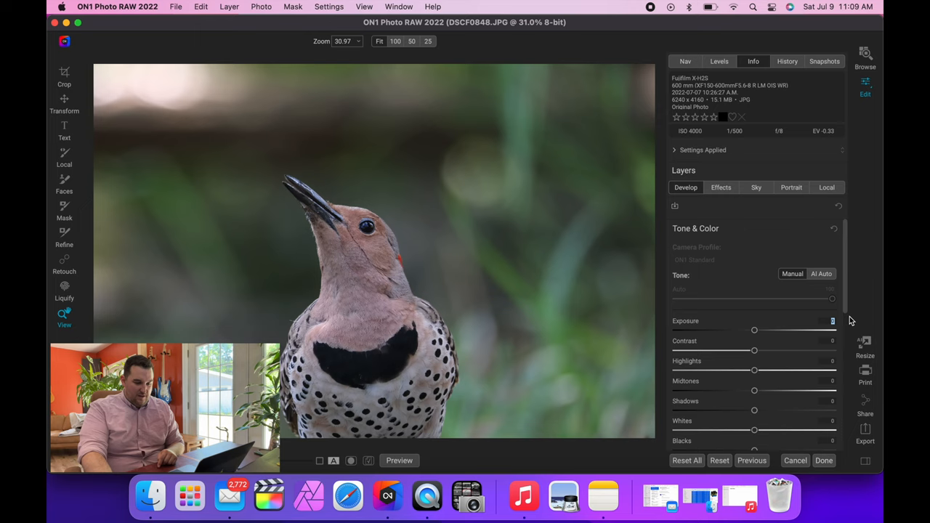
pyautogui.moveTo(755, 410); pyautogui.dragTo(832, 411)
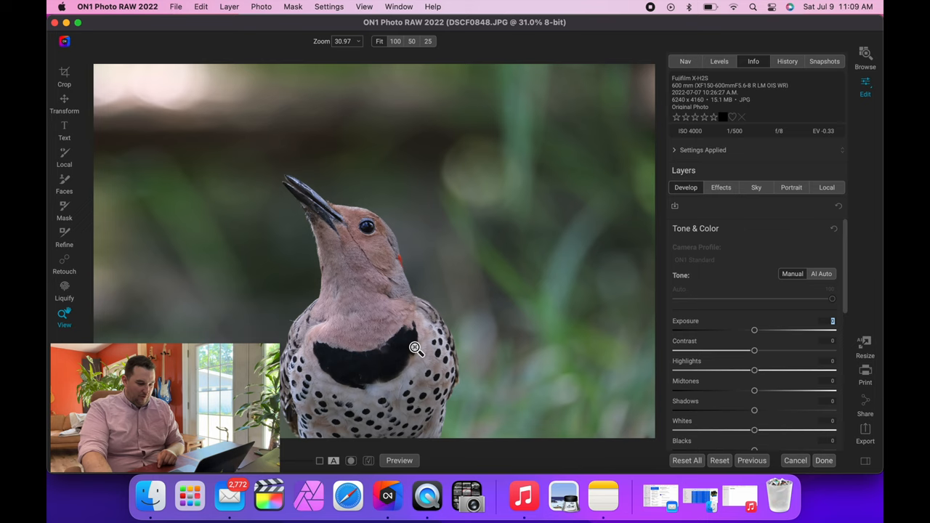
pyautogui.moveTo(777, 372)
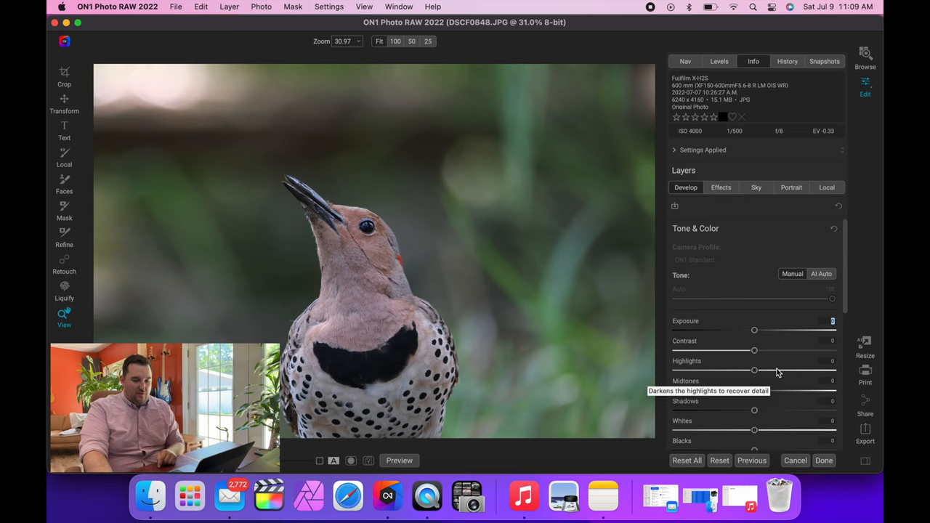
pyautogui.moveTo(754, 351); pyautogui.dragTo(766, 350)
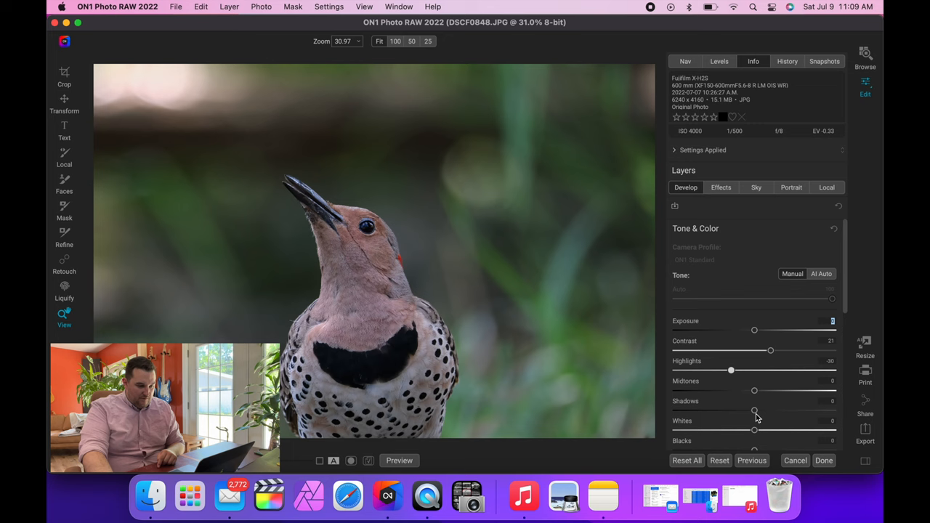
pyautogui.moveTo(754, 410); pyautogui.dragTo(766, 411)
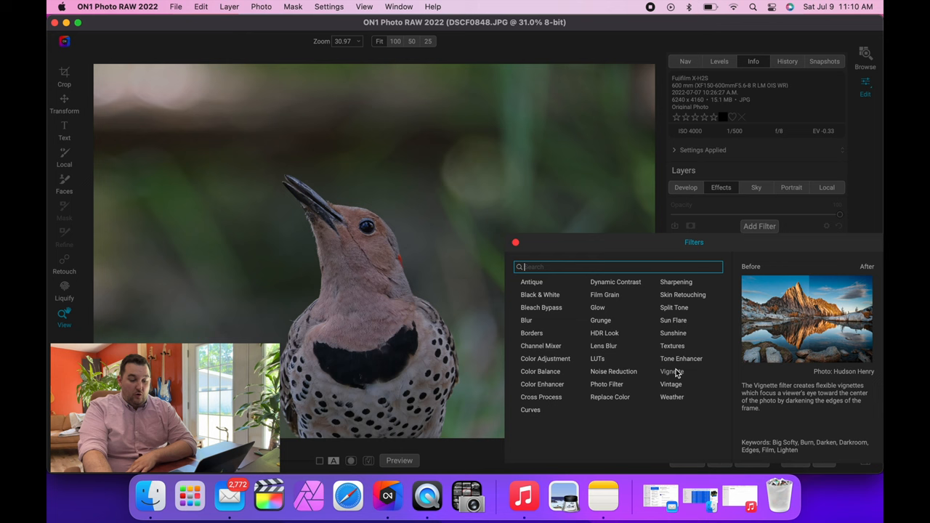
pyautogui.moveTo(673, 320)
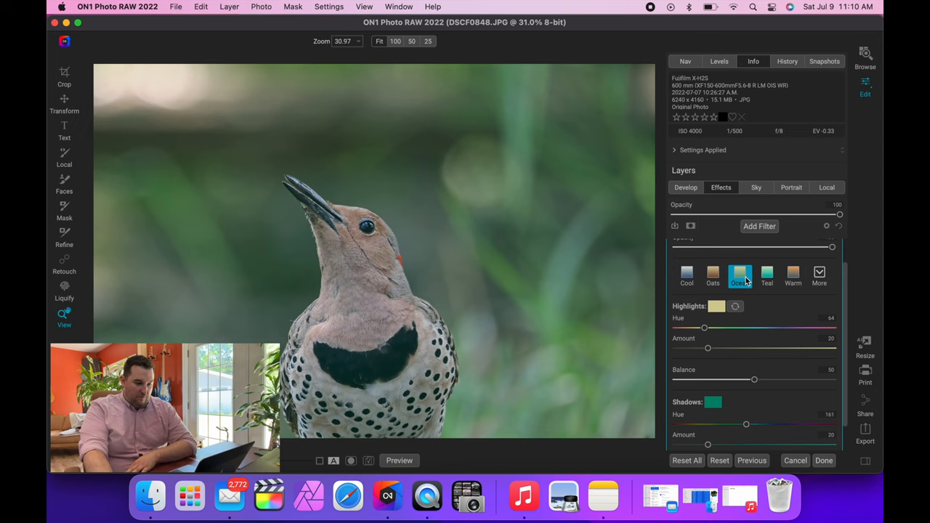
# Add a Split Tone filter with the Cool preset and a Glow filter with the Darker preset.
pyautogui.click(687, 304)
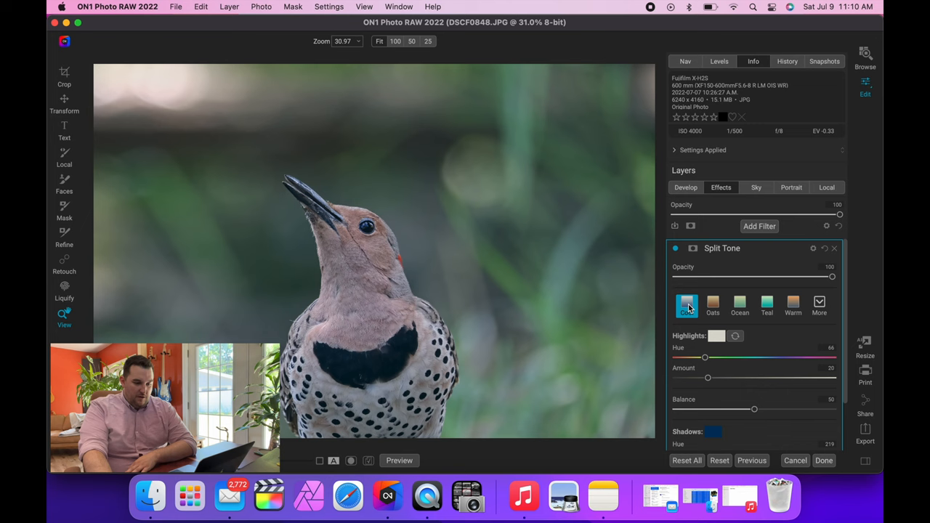
pyautogui.click(759, 226)
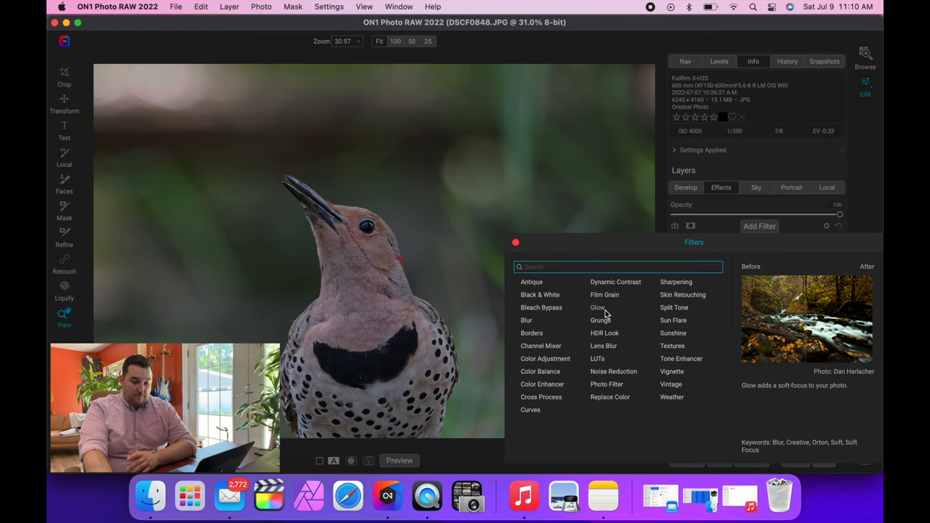
pyautogui.click(597, 307)
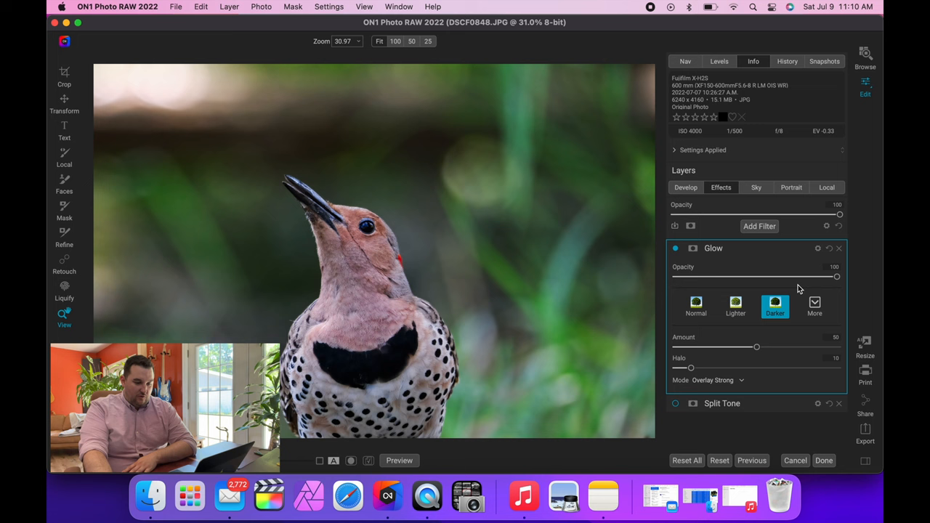
pyautogui.click(760, 226)
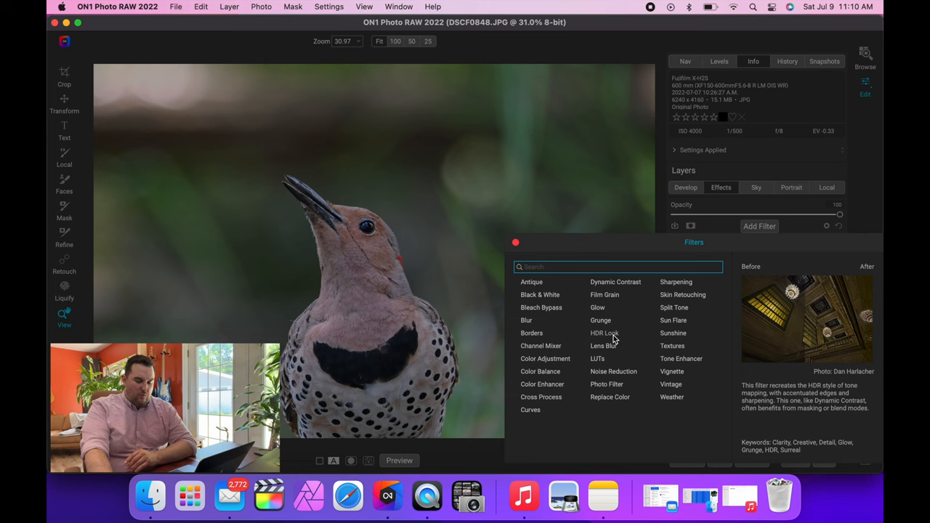
# Add a Vignette filter with the Big Softy preset and set its size to 75.
pyautogui.click(672, 371)
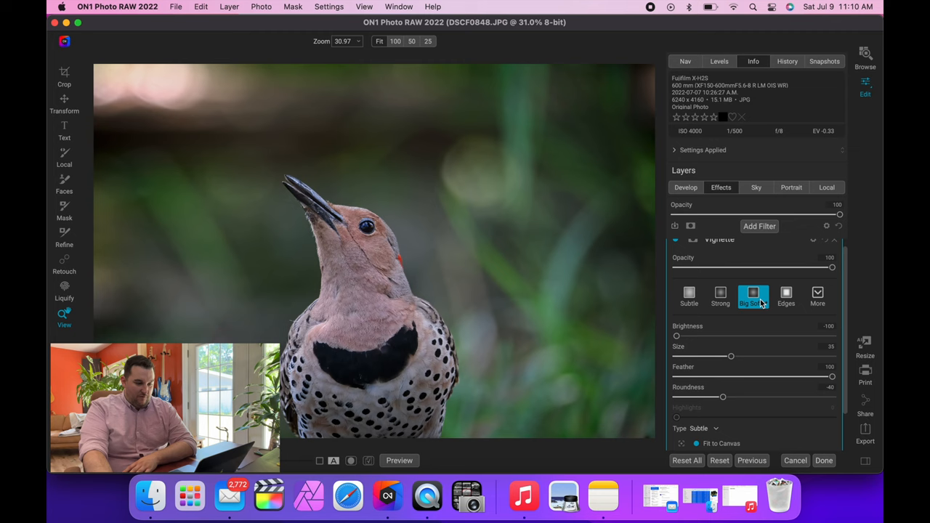
pyautogui.moveTo(731, 355); pyautogui.dragTo(757, 356)
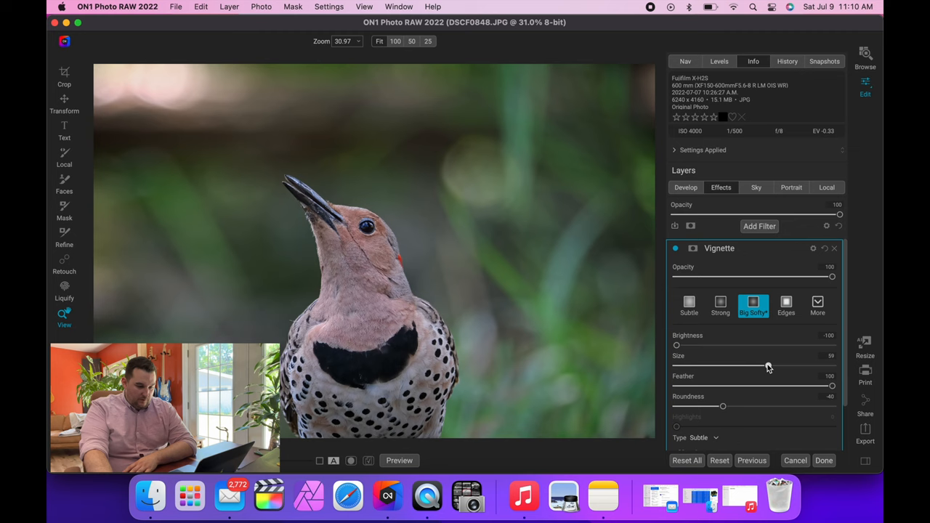
pyautogui.moveTo(768, 365); pyautogui.dragTo(774, 366)
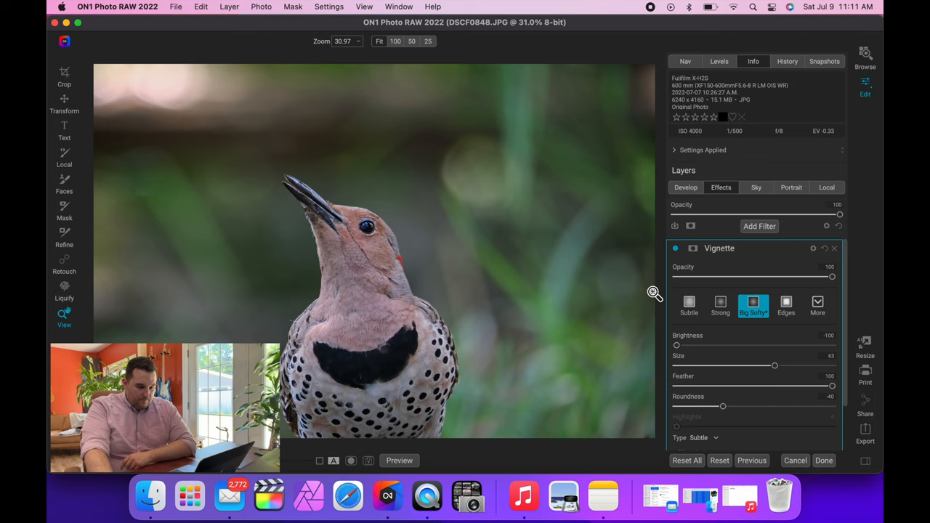
pyautogui.moveTo(774, 365); pyautogui.dragTo(814, 366)
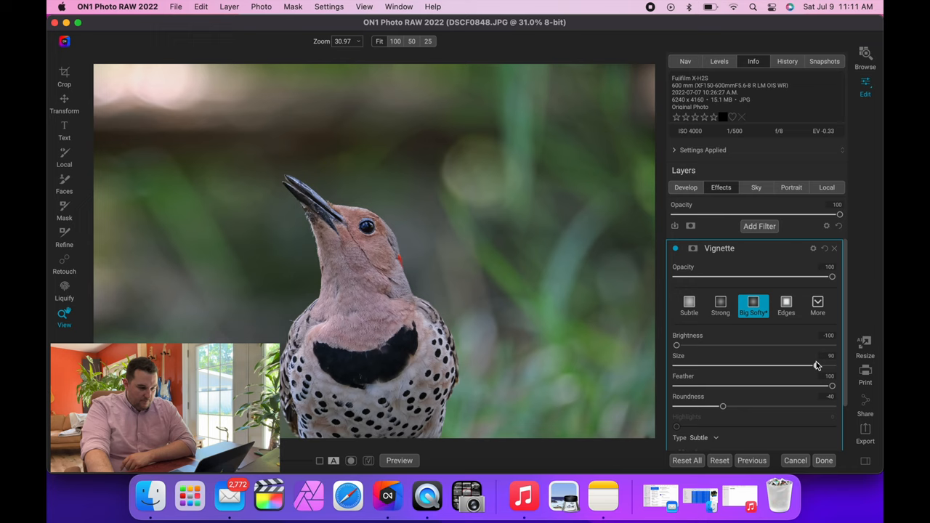
pyautogui.moveTo(816, 366); pyautogui.dragTo(793, 366)
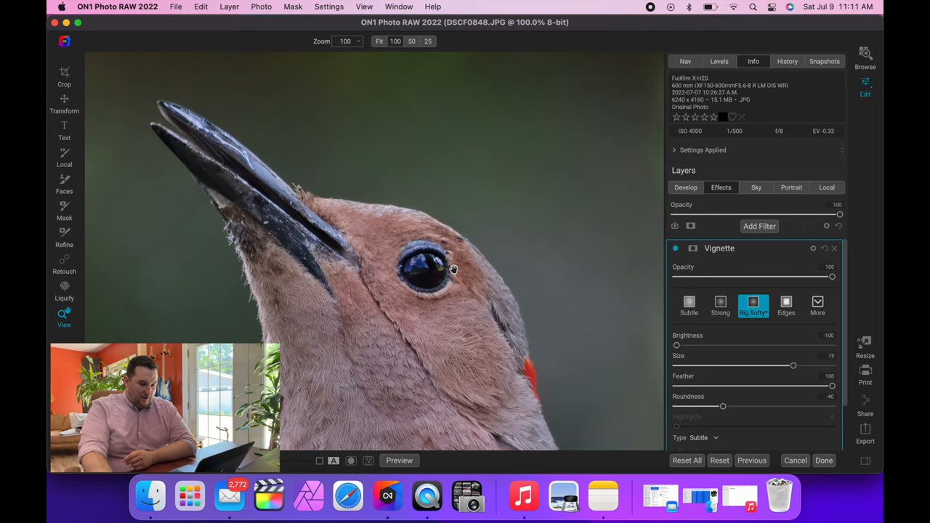
pyautogui.moveTo(428, 259)
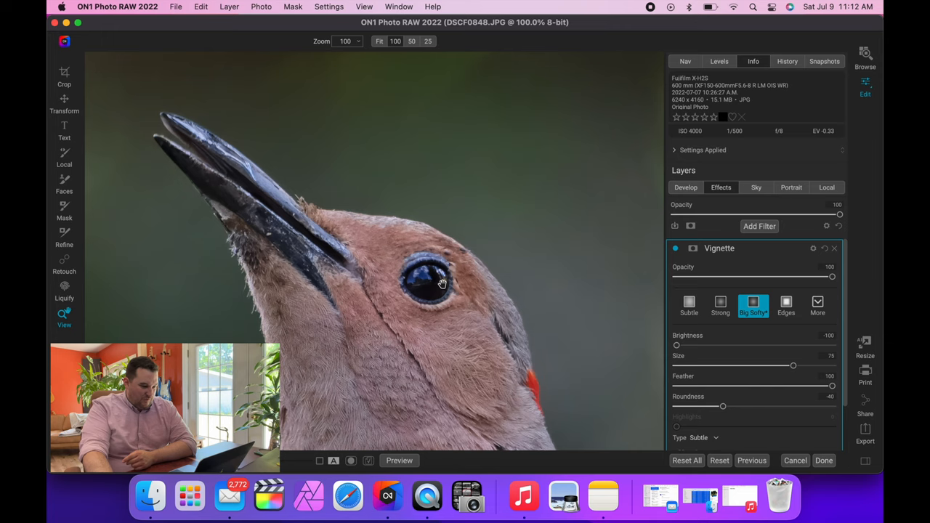
pyautogui.moveTo(442, 283); pyautogui.dragTo(402, 293)
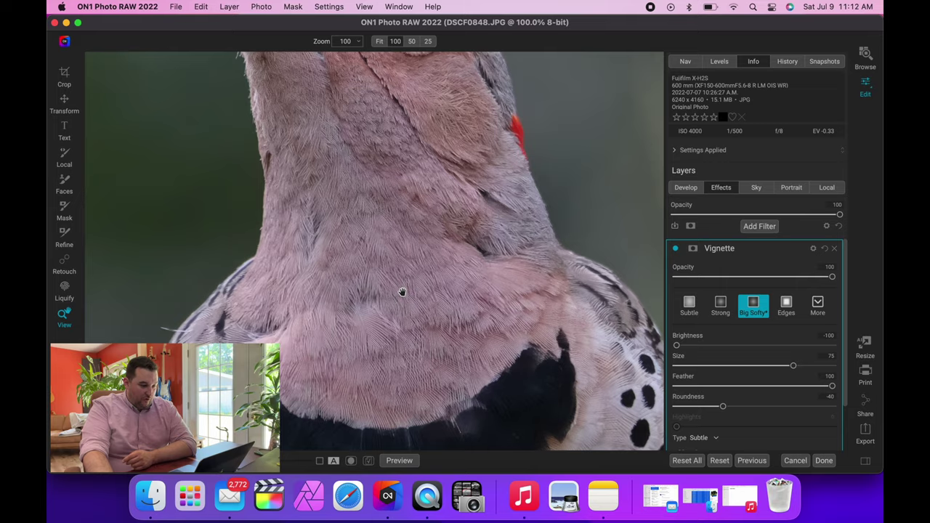
pyautogui.click(379, 41)
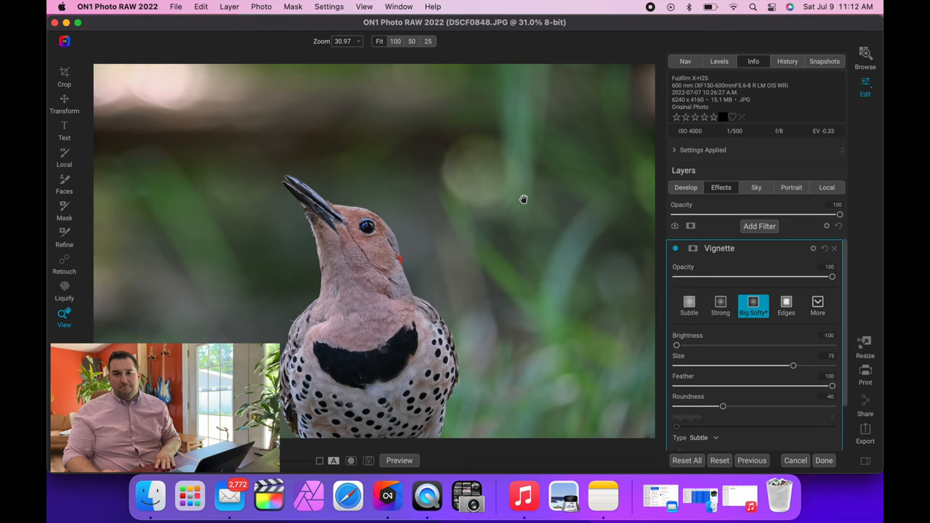